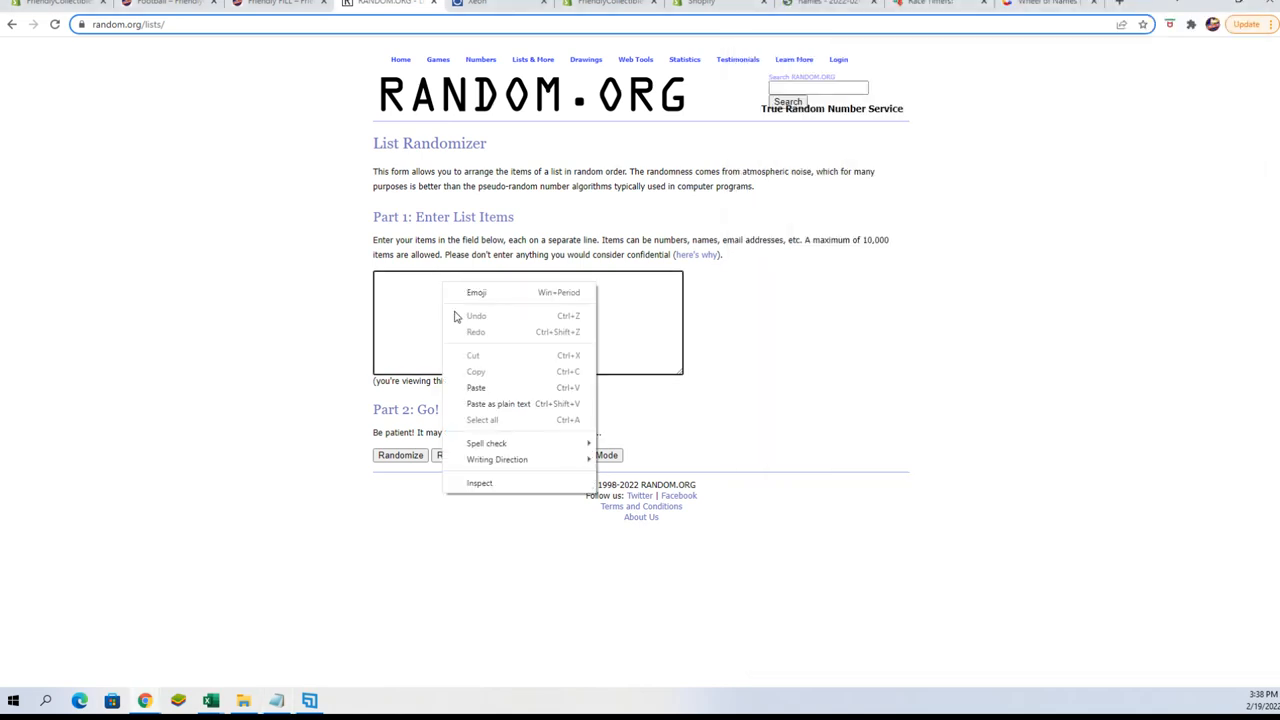
Step: Paste the 24 owner names into the randomizer and shuffle them repeatedly
{"action": "left_click", "coordinate": [476, 387]}
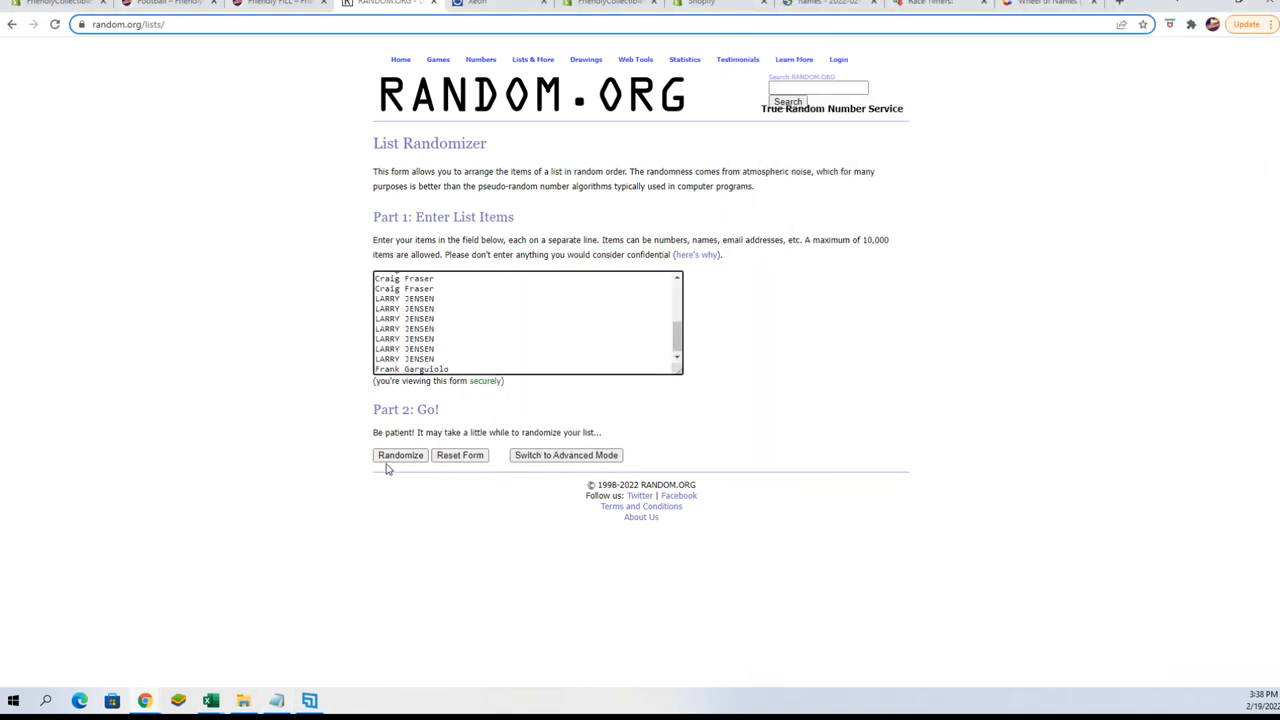
{"action": "left_click", "coordinate": [400, 455]}
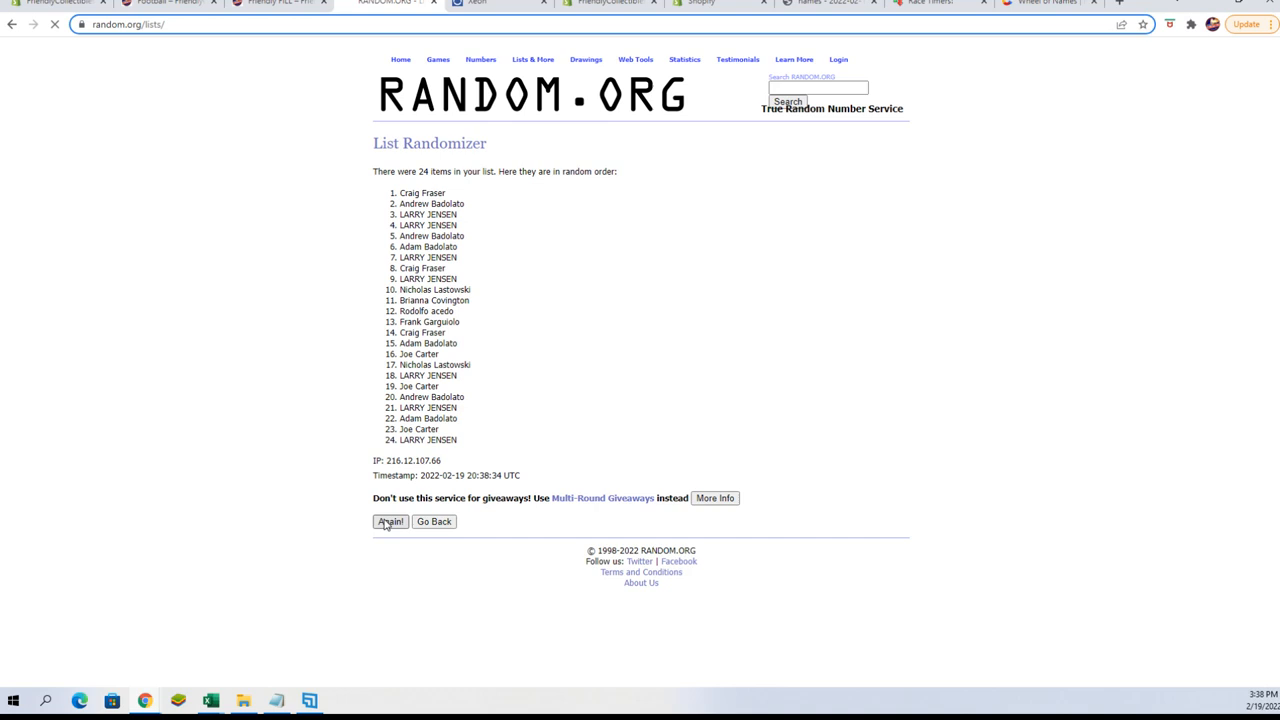
{"action": "left_click", "coordinate": [389, 521]}
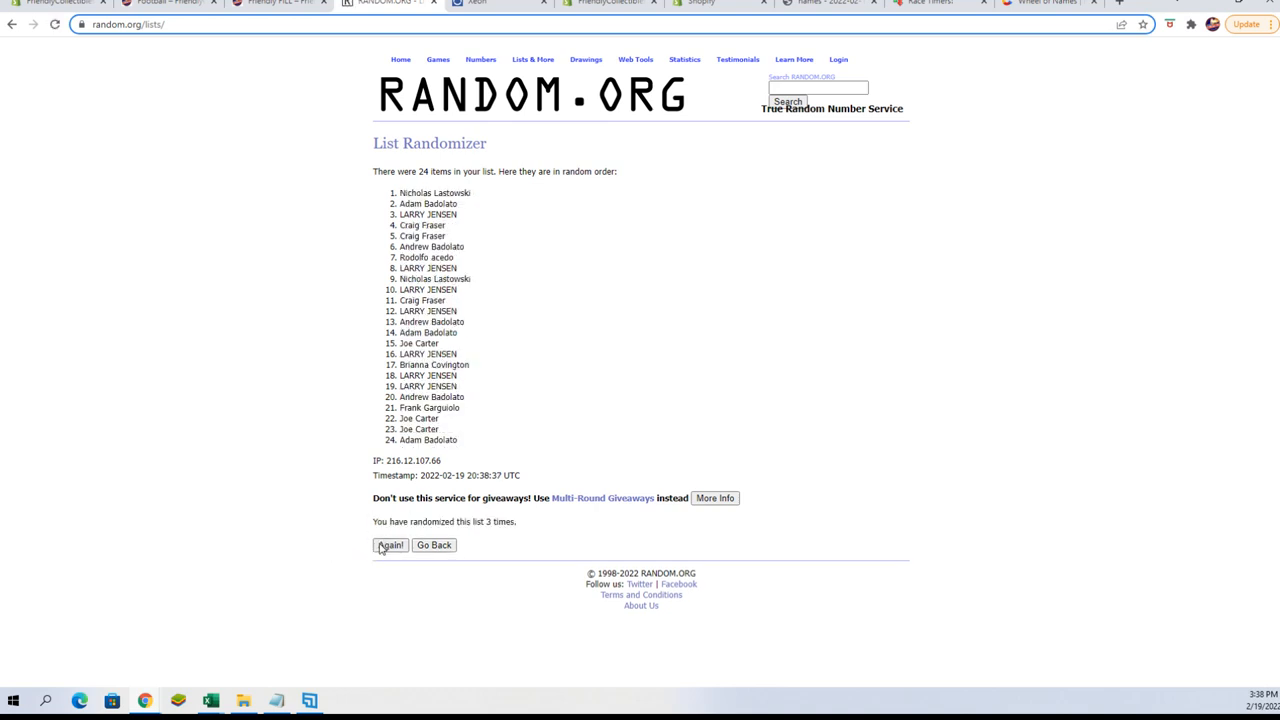
{"action": "left_click", "coordinate": [390, 545]}
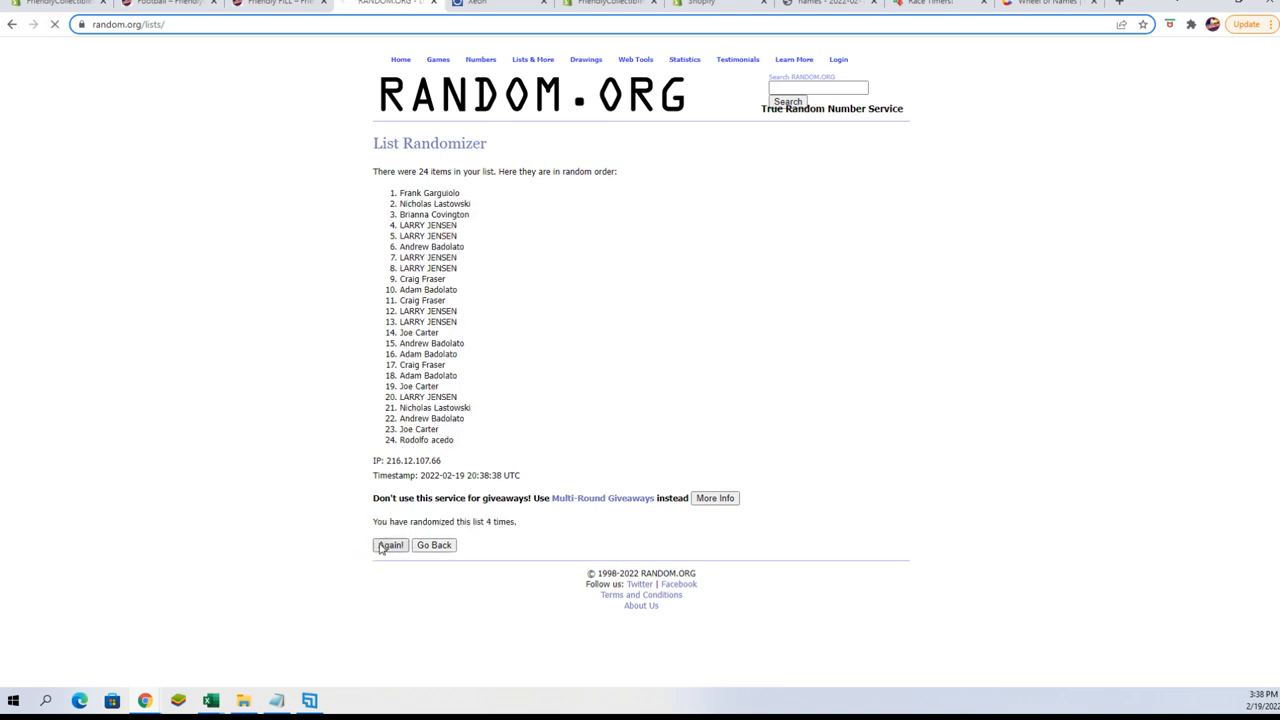
{"action": "left_click", "coordinate": [390, 545]}
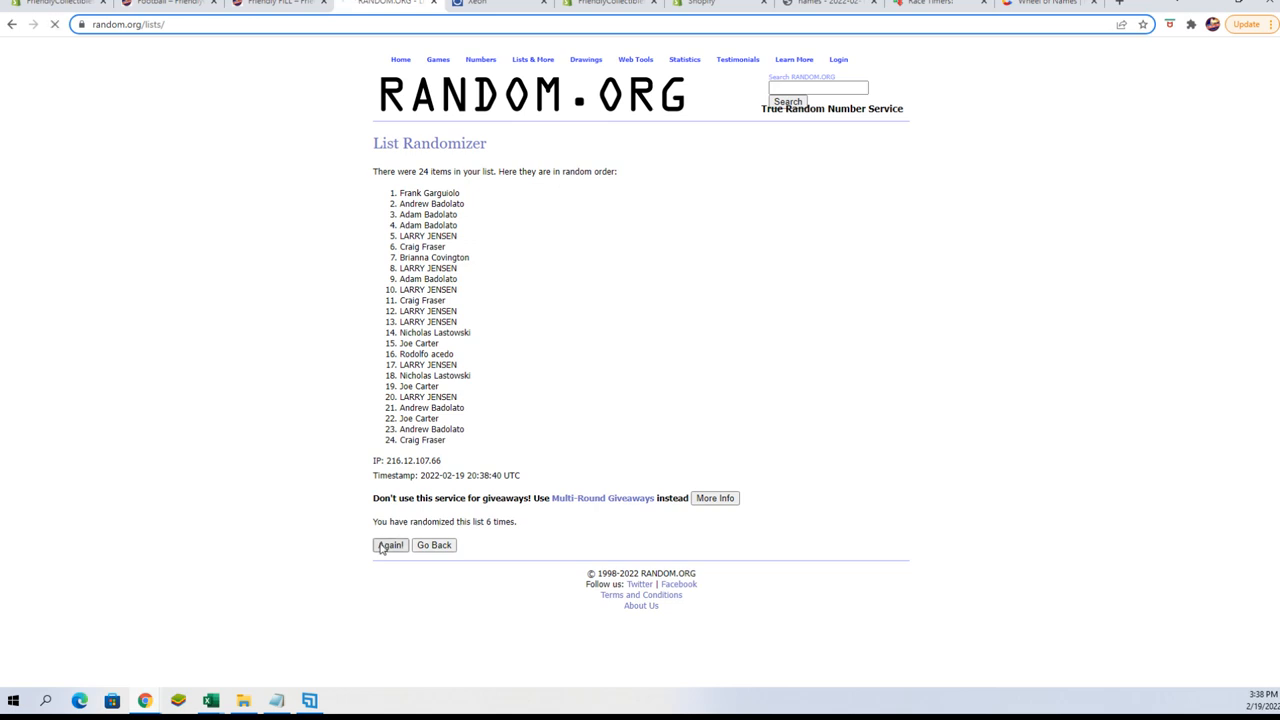
{"action": "left_click", "coordinate": [390, 545]}
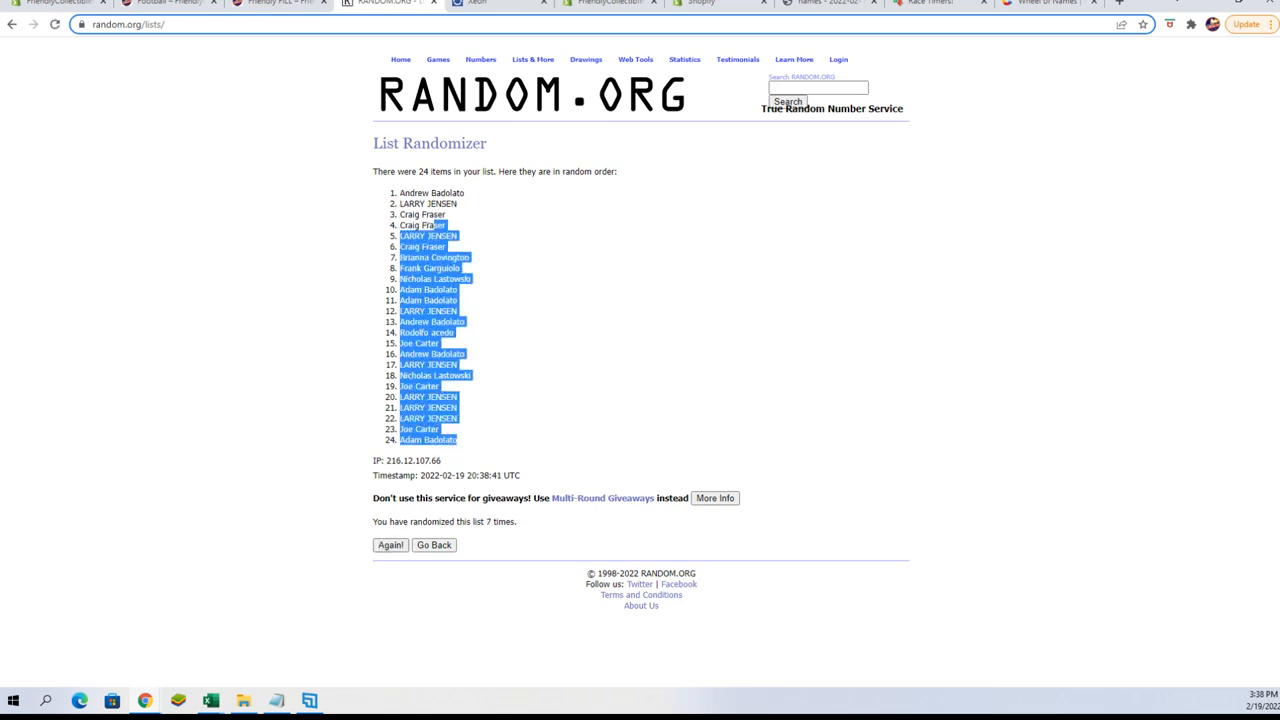
Step: Copy the shuffled owners and paste them as text into A2 of ALL DIVISIONS
{"action": "right_click", "coordinate": [430, 240]}
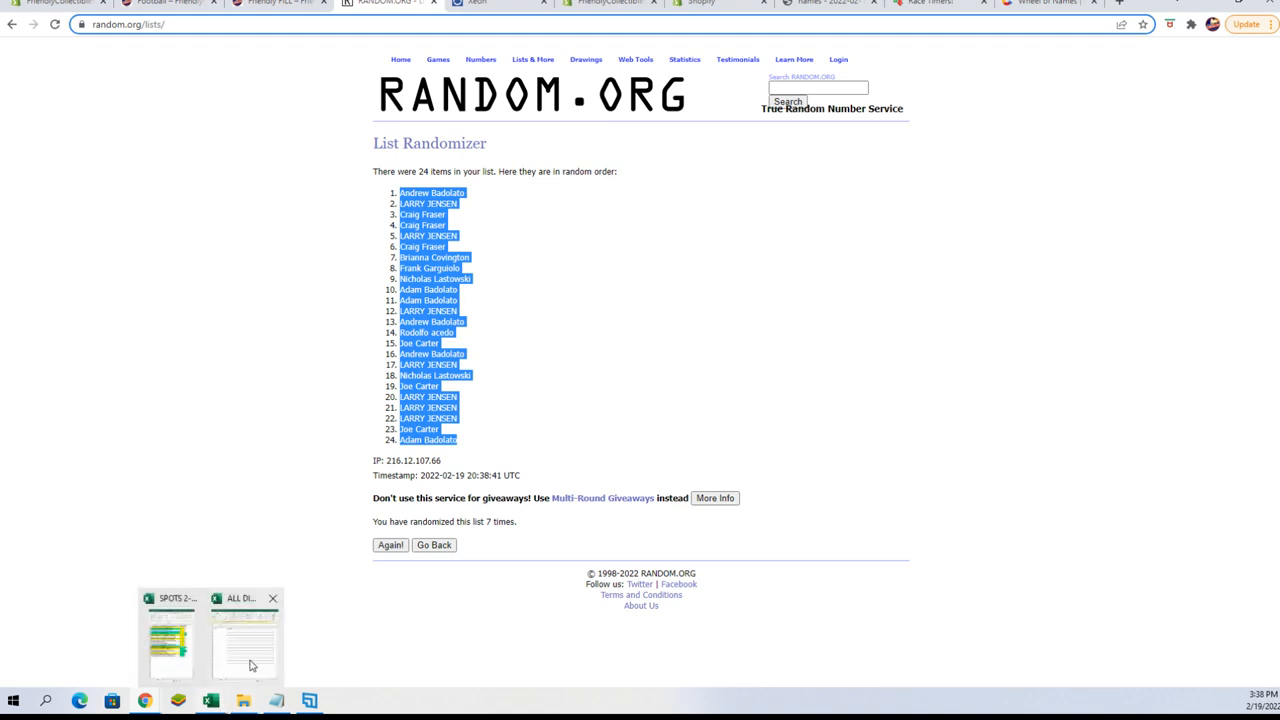
{"action": "left_click", "coordinate": [245, 640]}
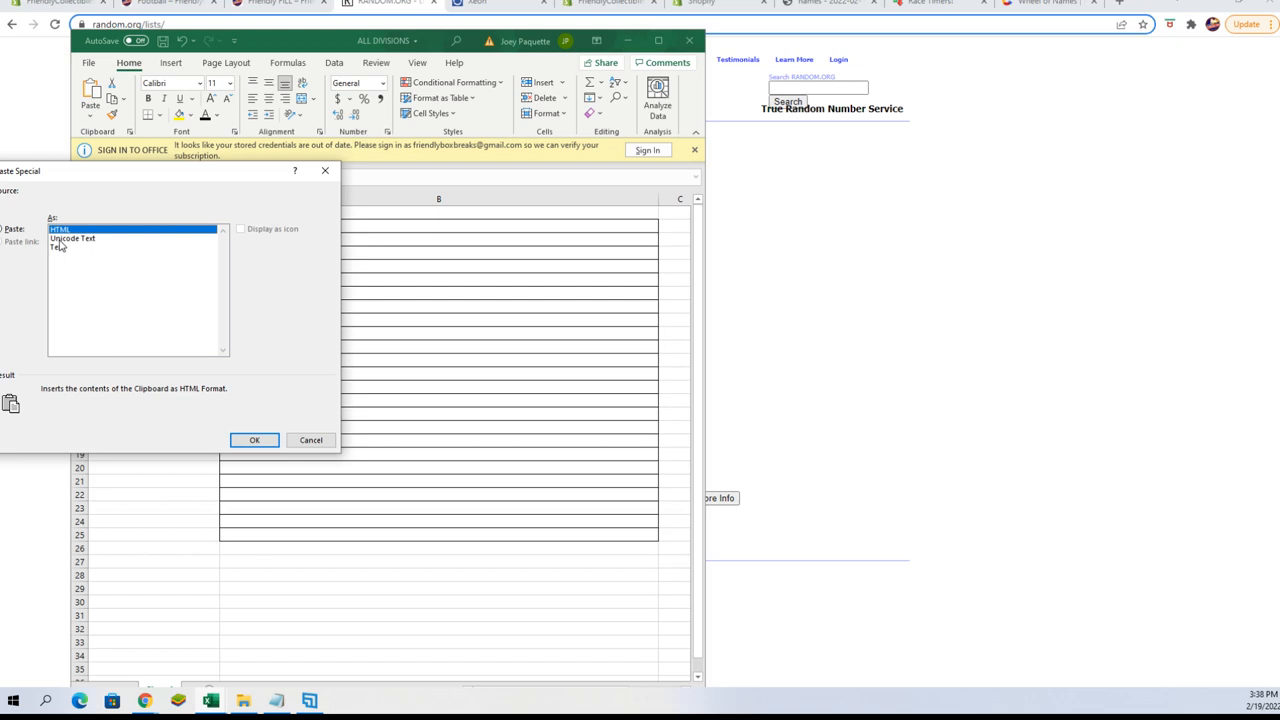
{"action": "left_click", "coordinate": [254, 440]}
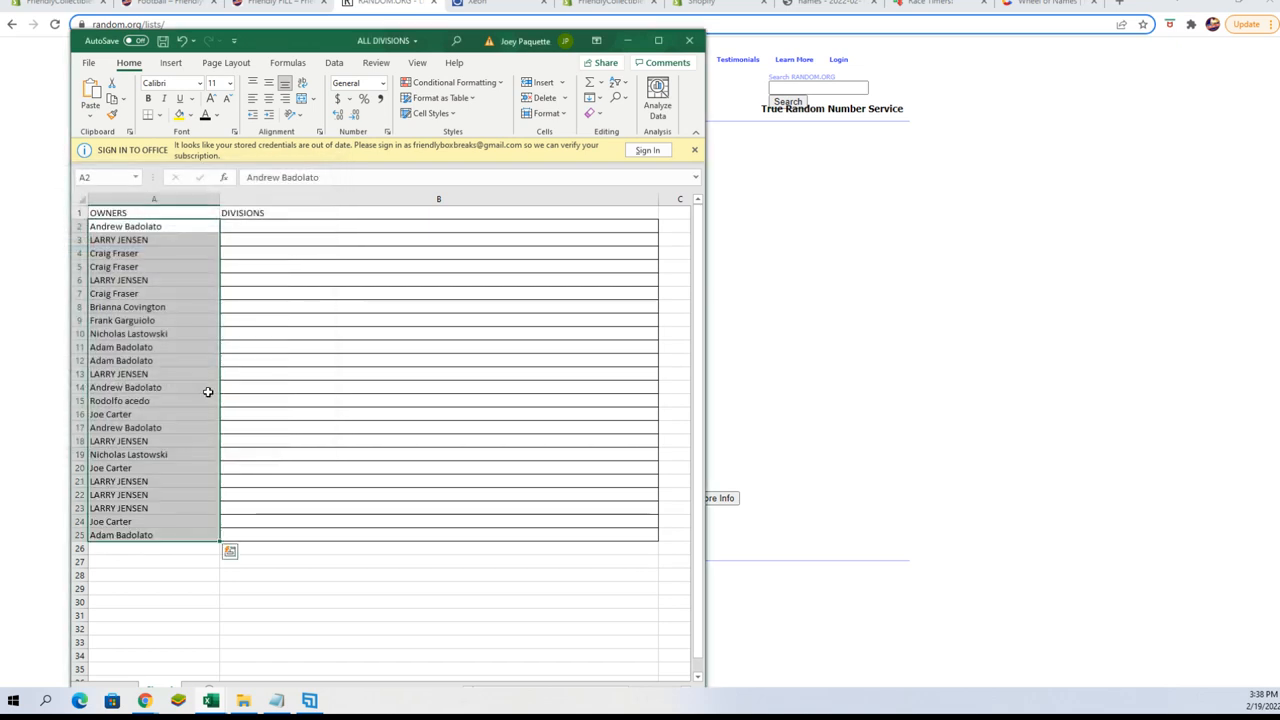
{"action": "left_click", "coordinate": [390, 2]}
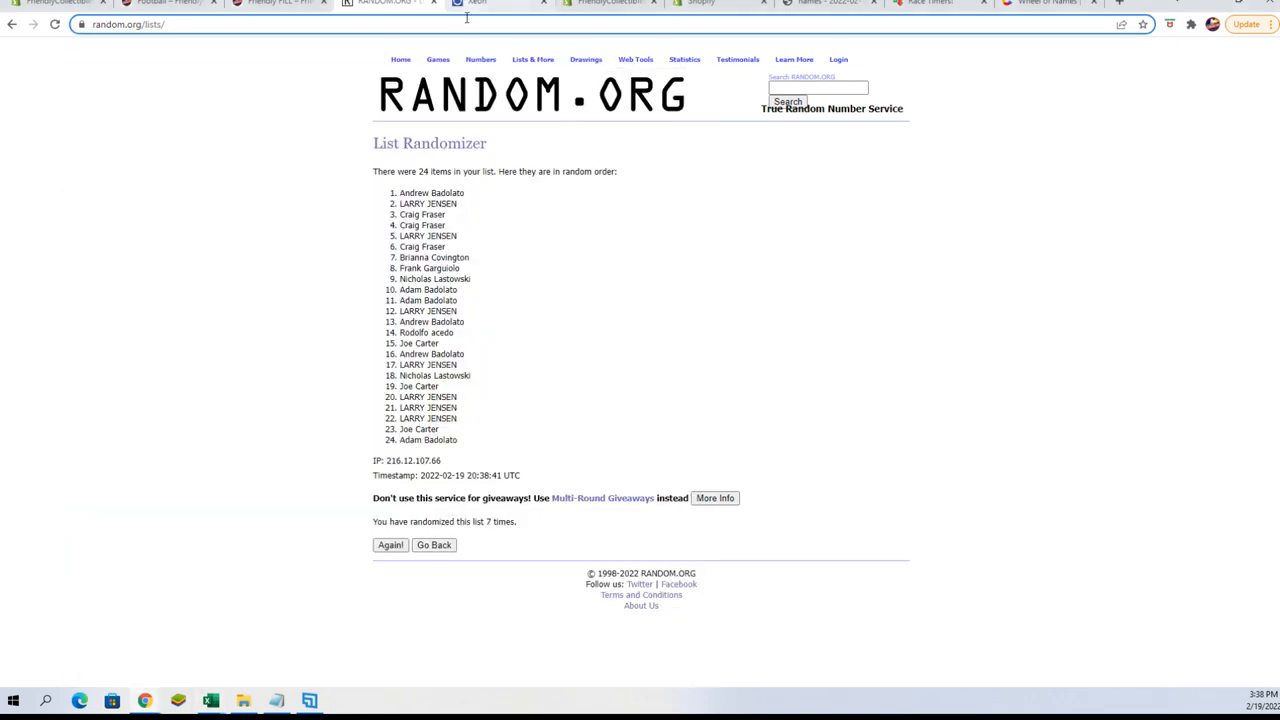
Step: Paste the 24-division list with team lists into a fresh form and shuffle it repeatedly
{"action": "left_click", "coordinate": [433, 544]}
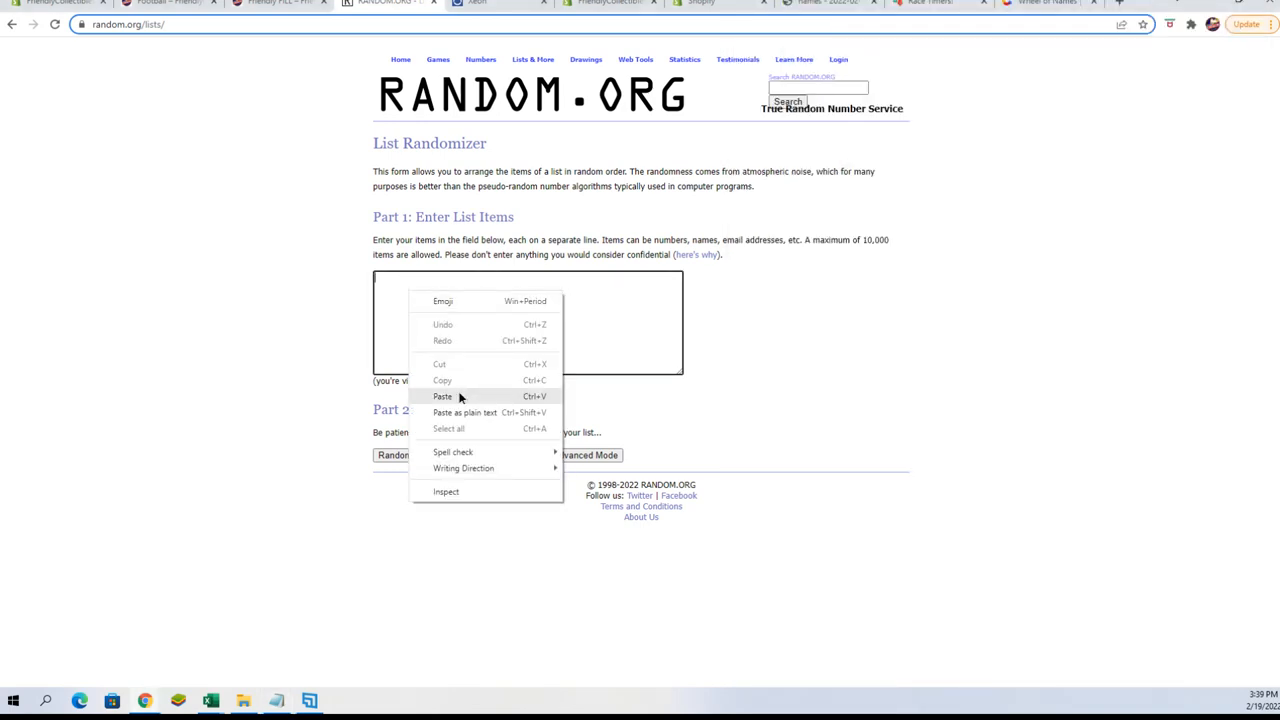
{"action": "left_click", "coordinate": [442, 396]}
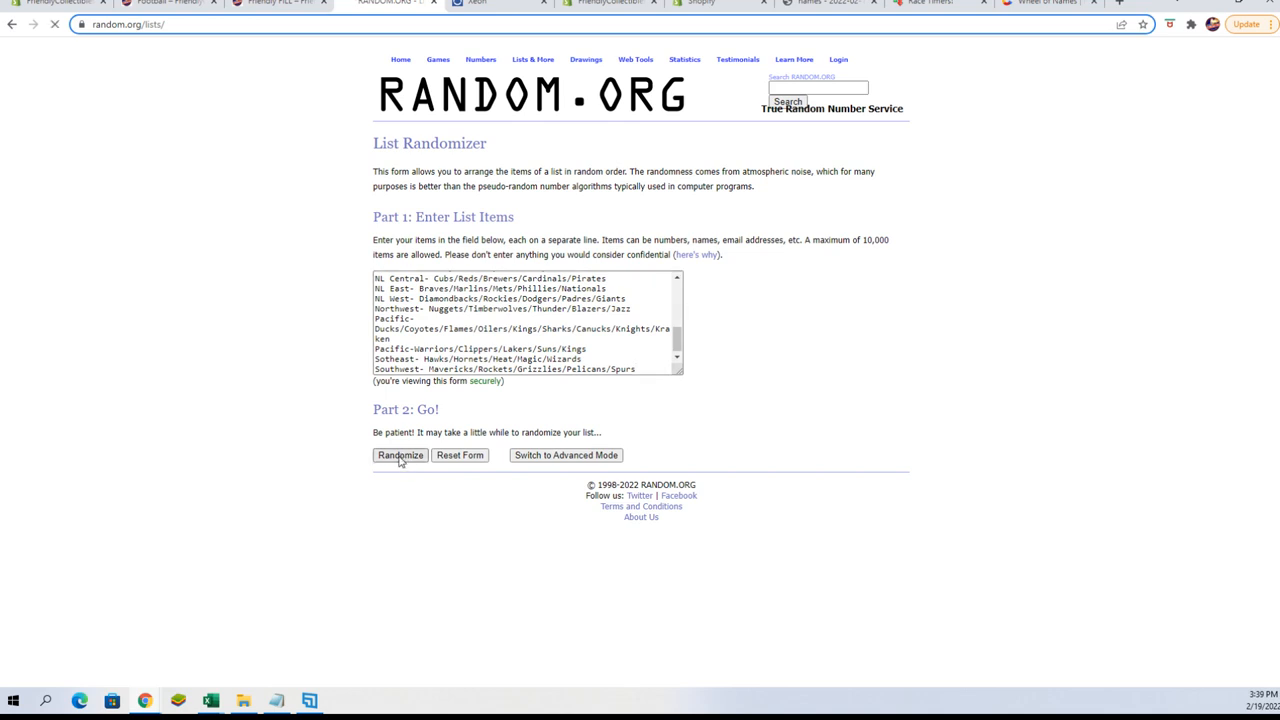
{"action": "left_click", "coordinate": [399, 455]}
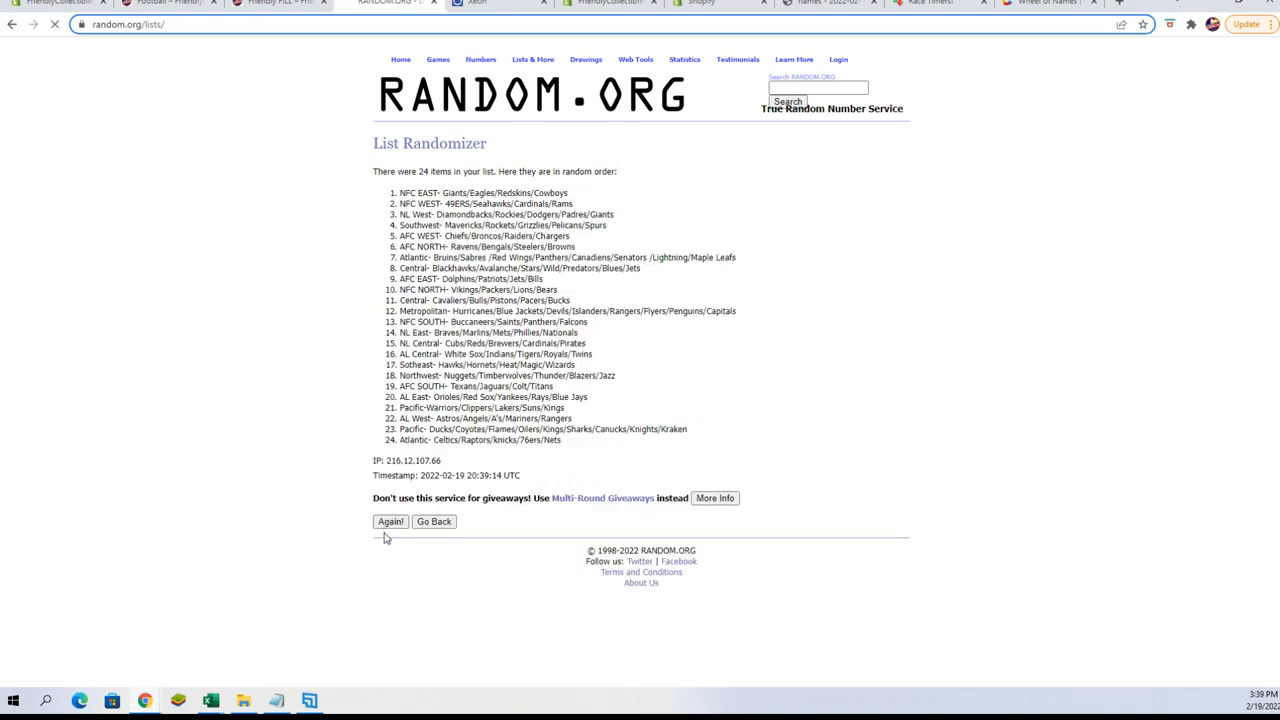
{"action": "left_click", "coordinate": [390, 521]}
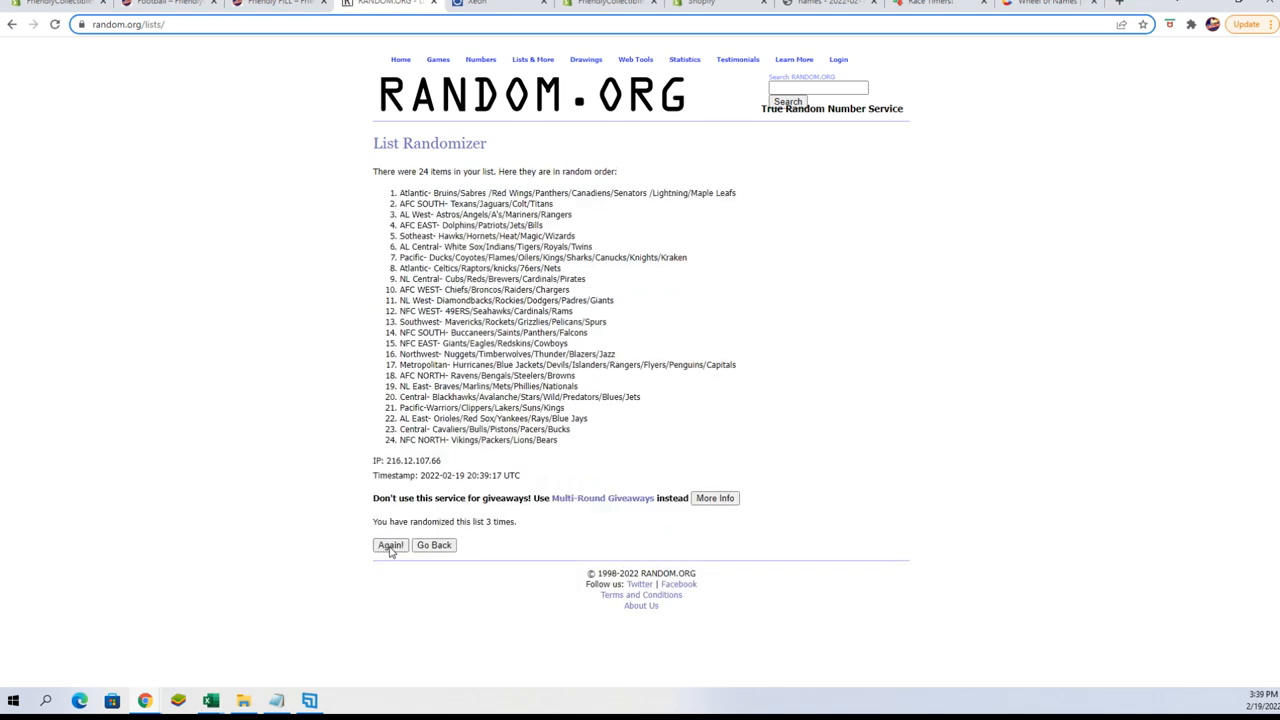
{"action": "left_click", "coordinate": [390, 545]}
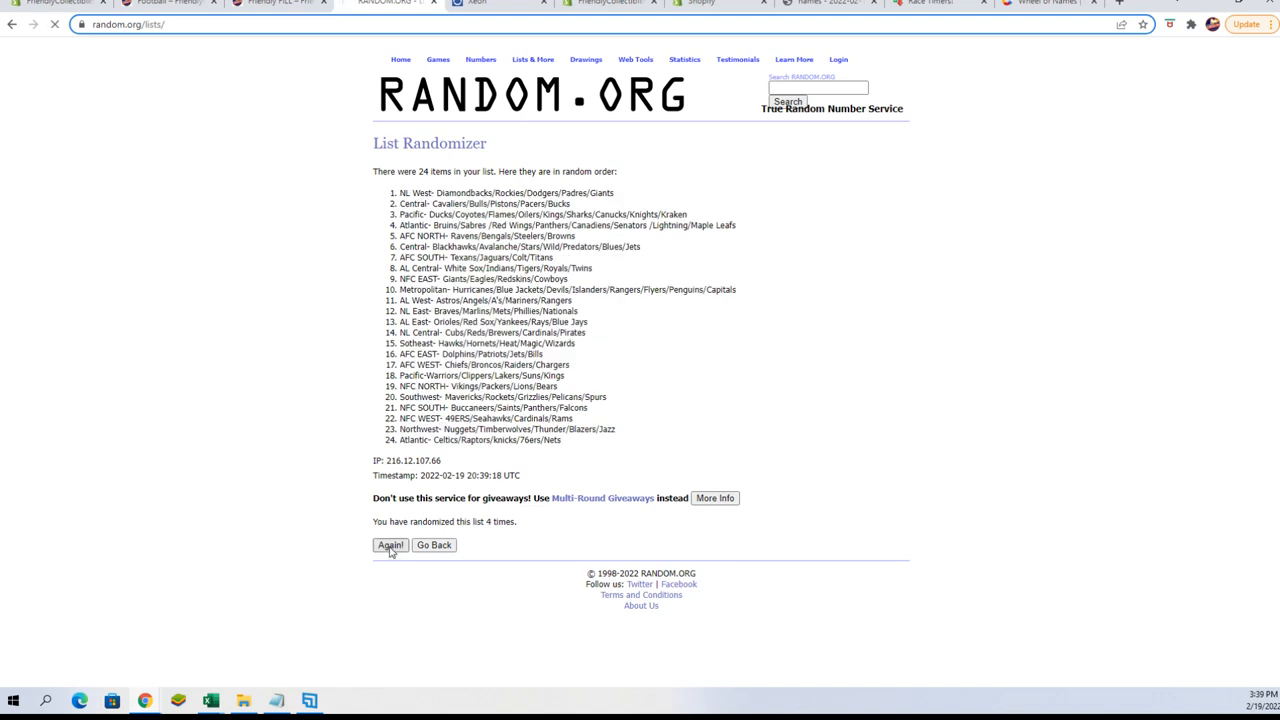
{"action": "left_click", "coordinate": [390, 545]}
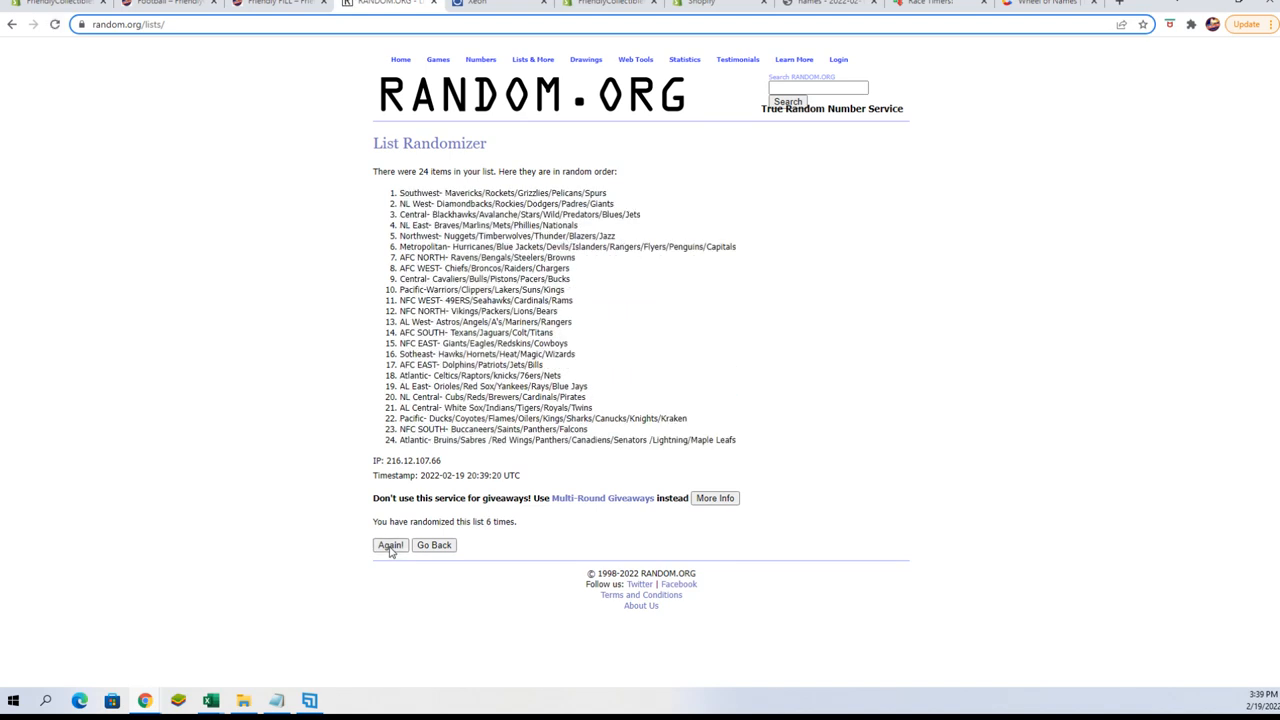
{"action": "left_click", "coordinate": [390, 545]}
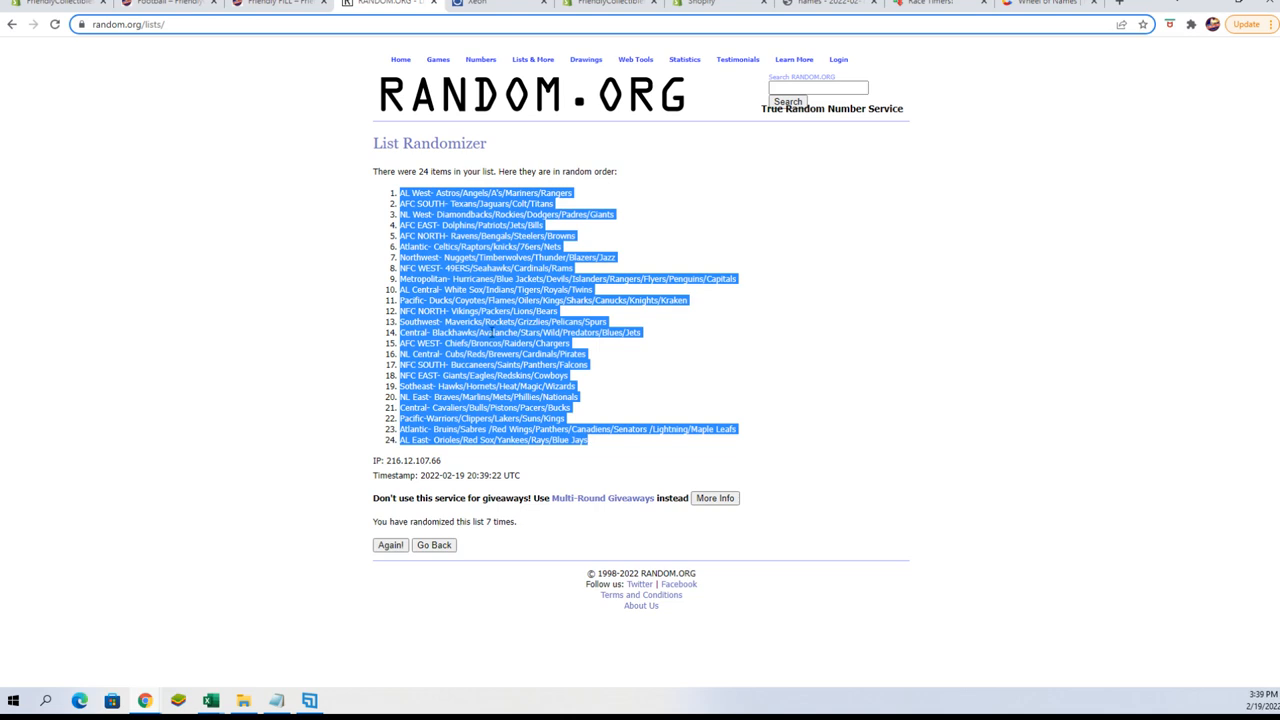
{"action": "mouse_move", "coordinate": [314, 649]}
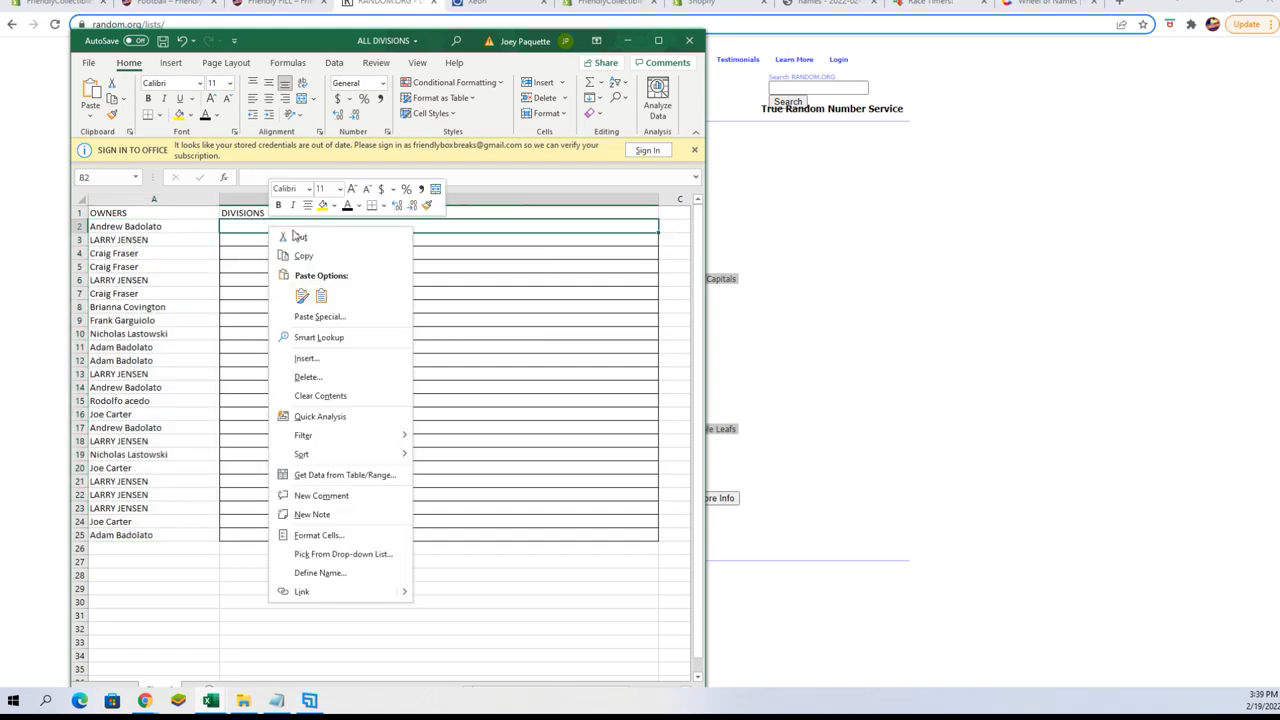
Step: Paste the shuffled divisions into B2 using Paste Special as Text
{"action": "left_click", "coordinate": [319, 316]}
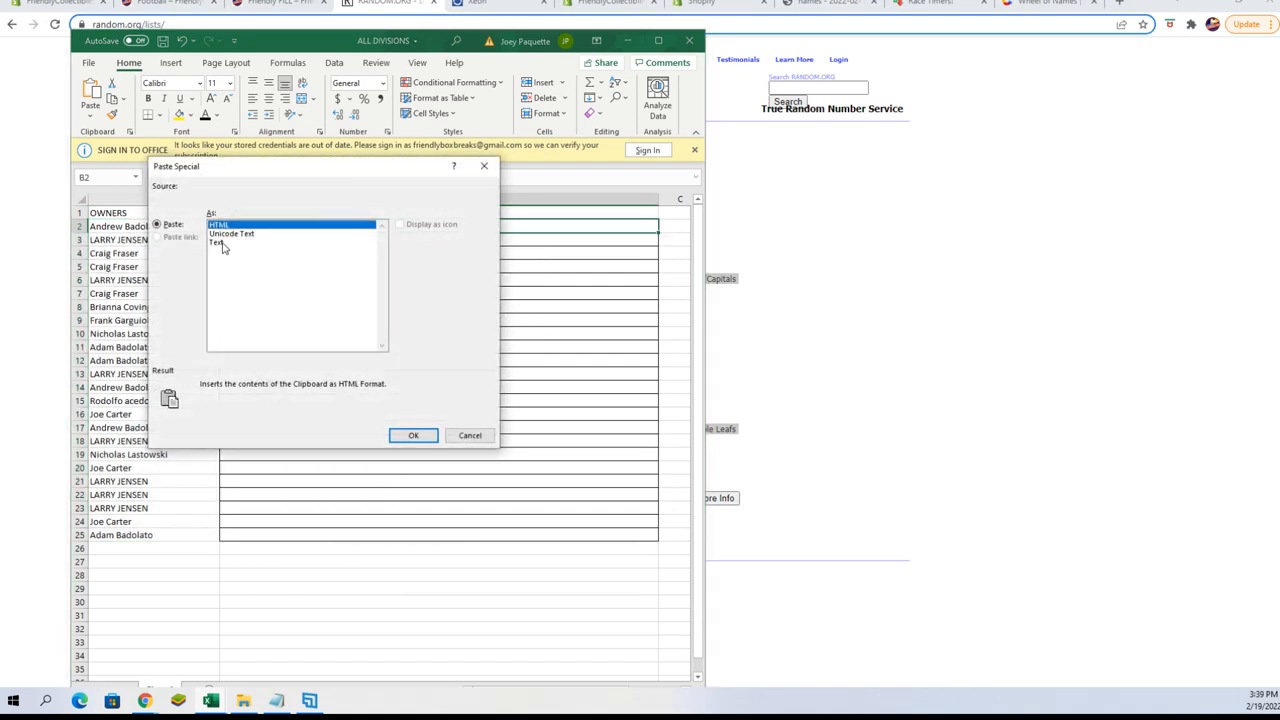
{"action": "left_click", "coordinate": [413, 435]}
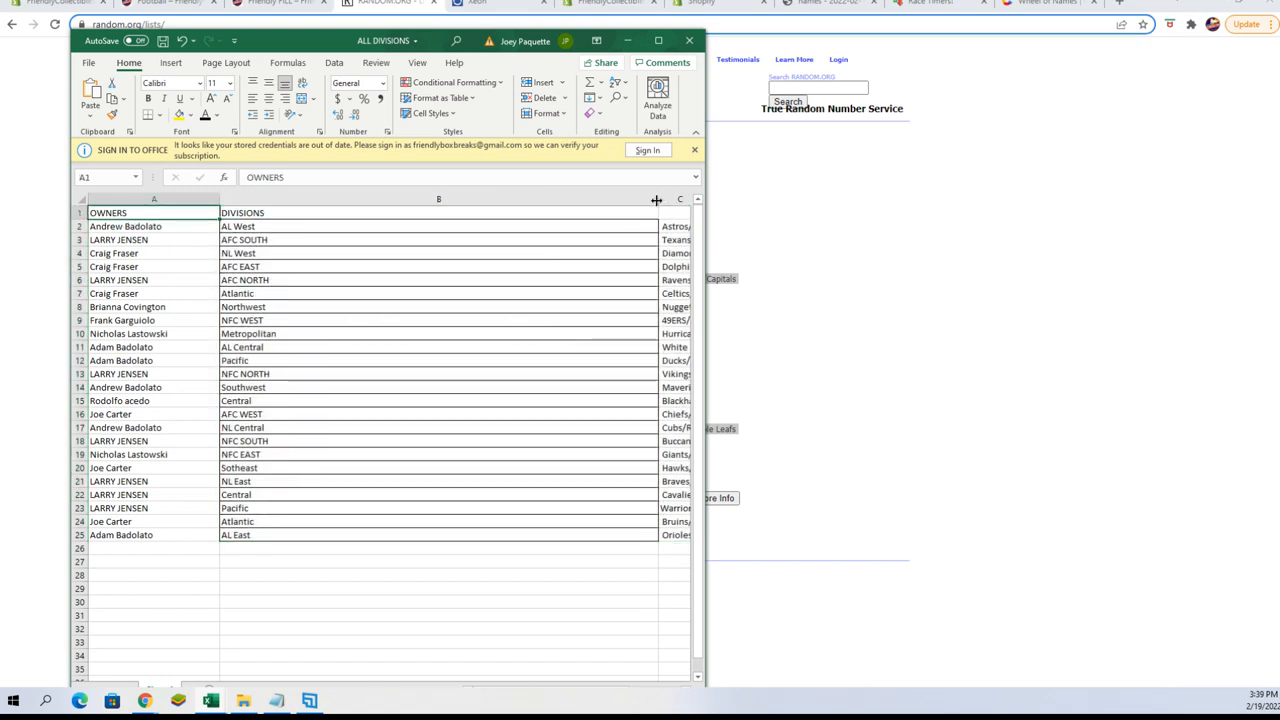
Step: Drag the B/C header border left to narrow the DIVISIONS column
{"action": "left_click_drag", "start_coordinate": [655, 199], "coordinate": [305, 199]}
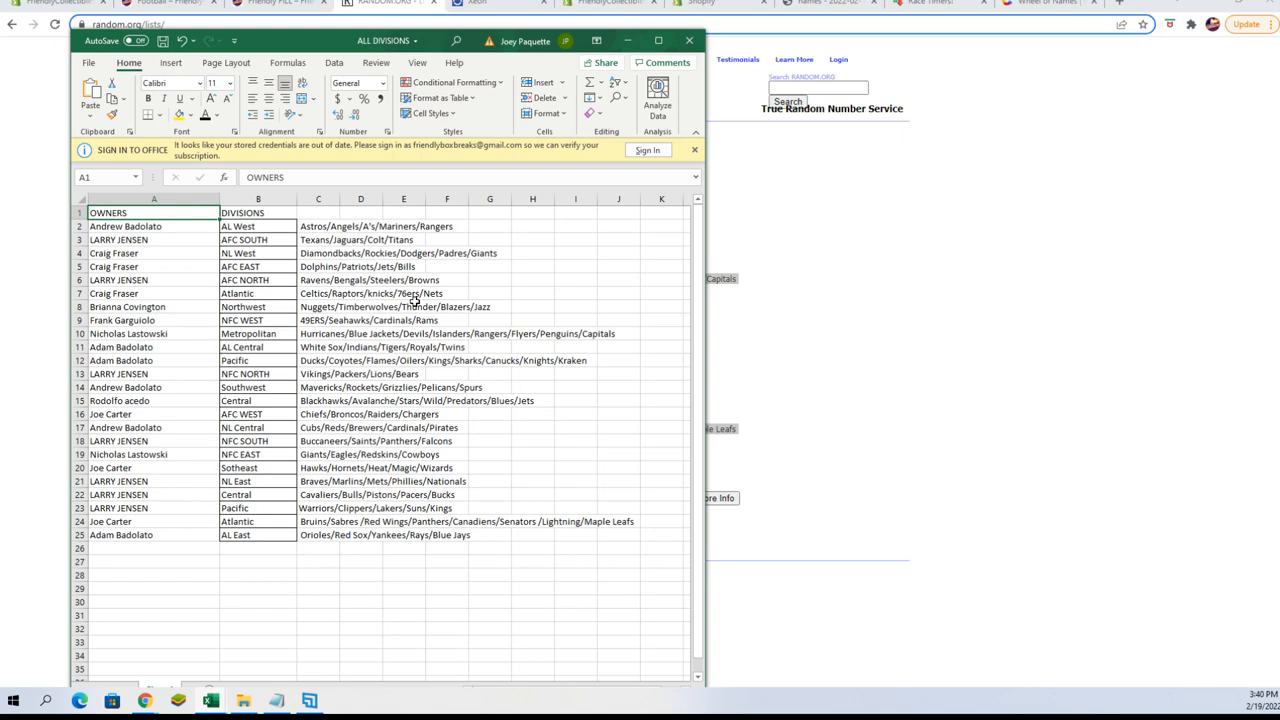
{"action": "mouse_move", "coordinate": [414, 301]}
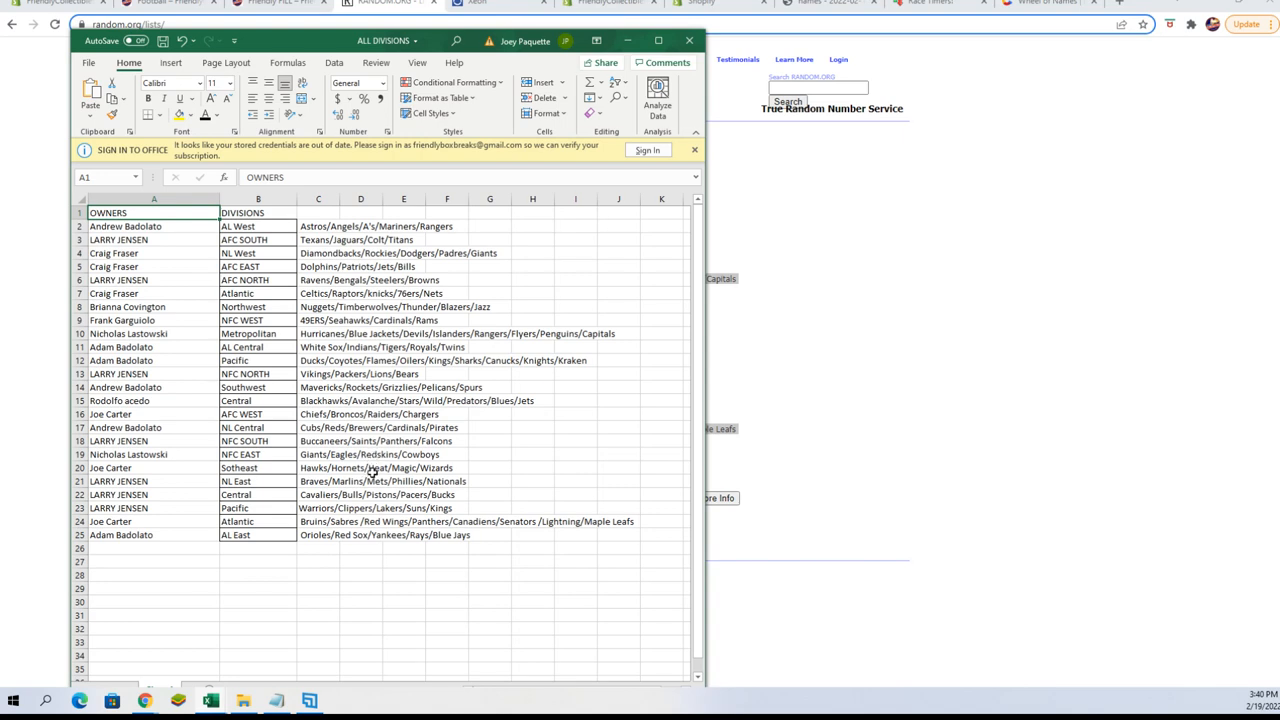
{"action": "mouse_move", "coordinate": [349, 494]}
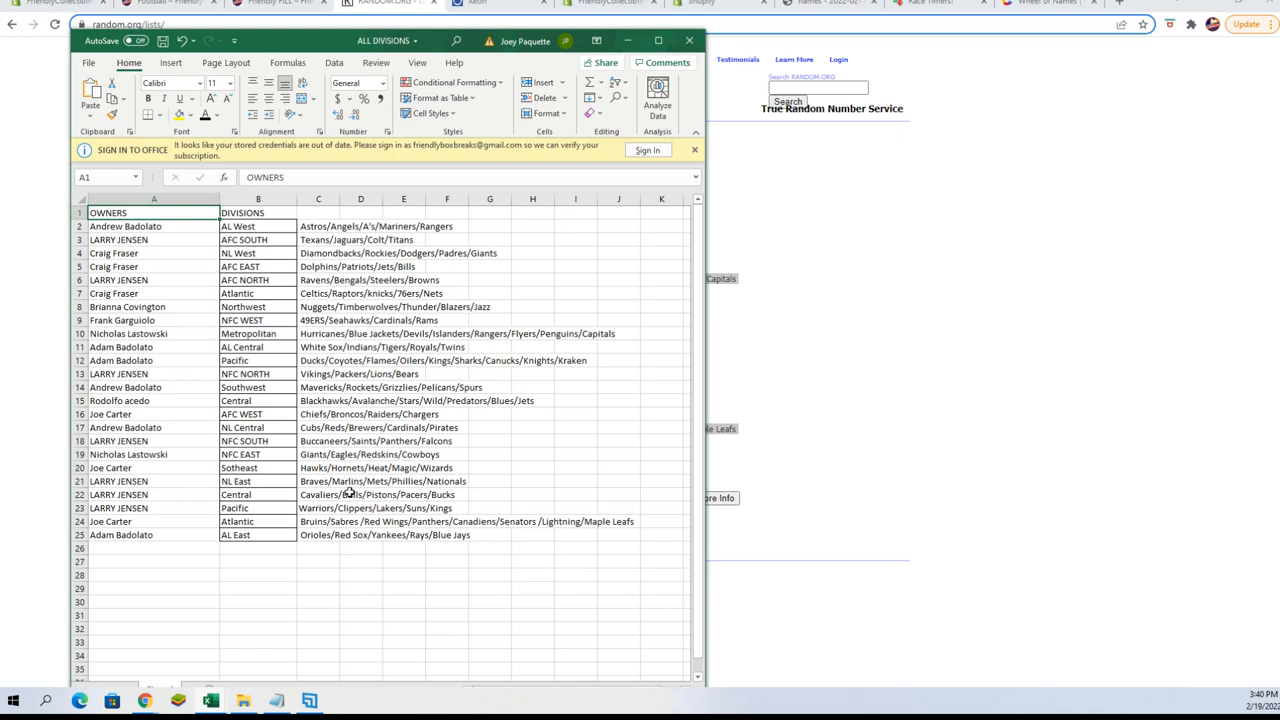
{"action": "mouse_move", "coordinate": [347, 502]}
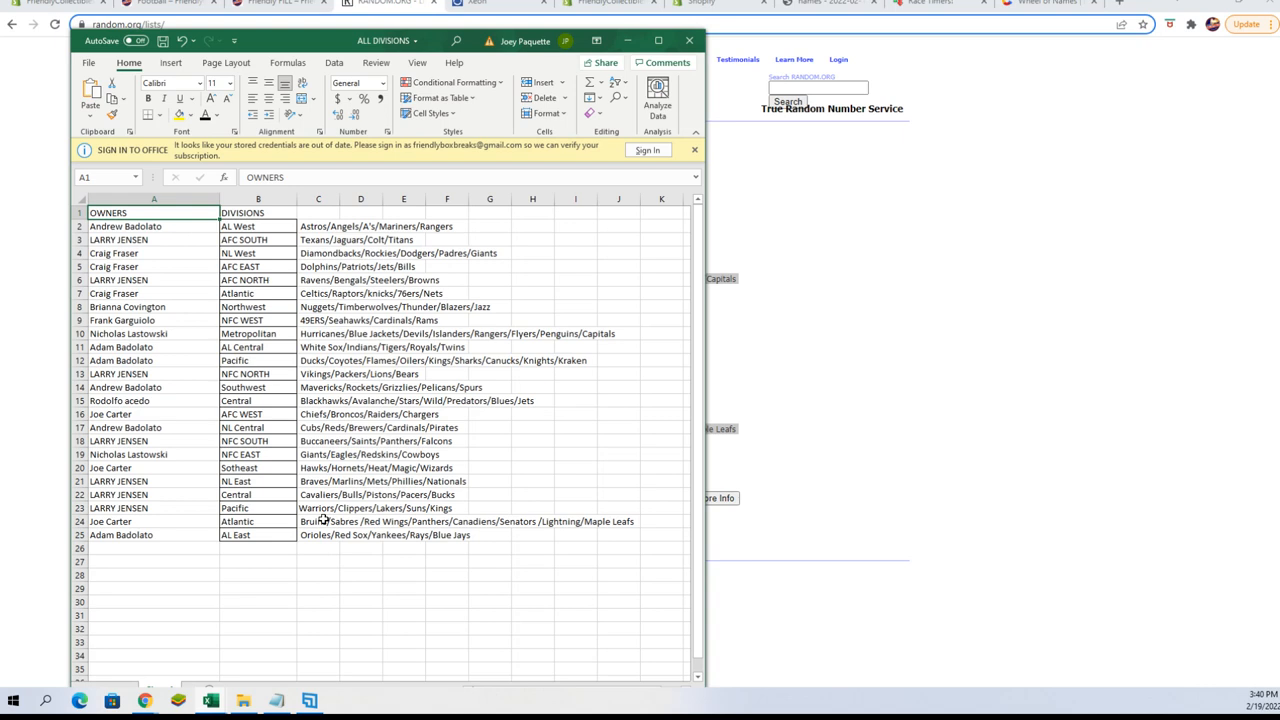
{"action": "mouse_move", "coordinate": [816, 686]}
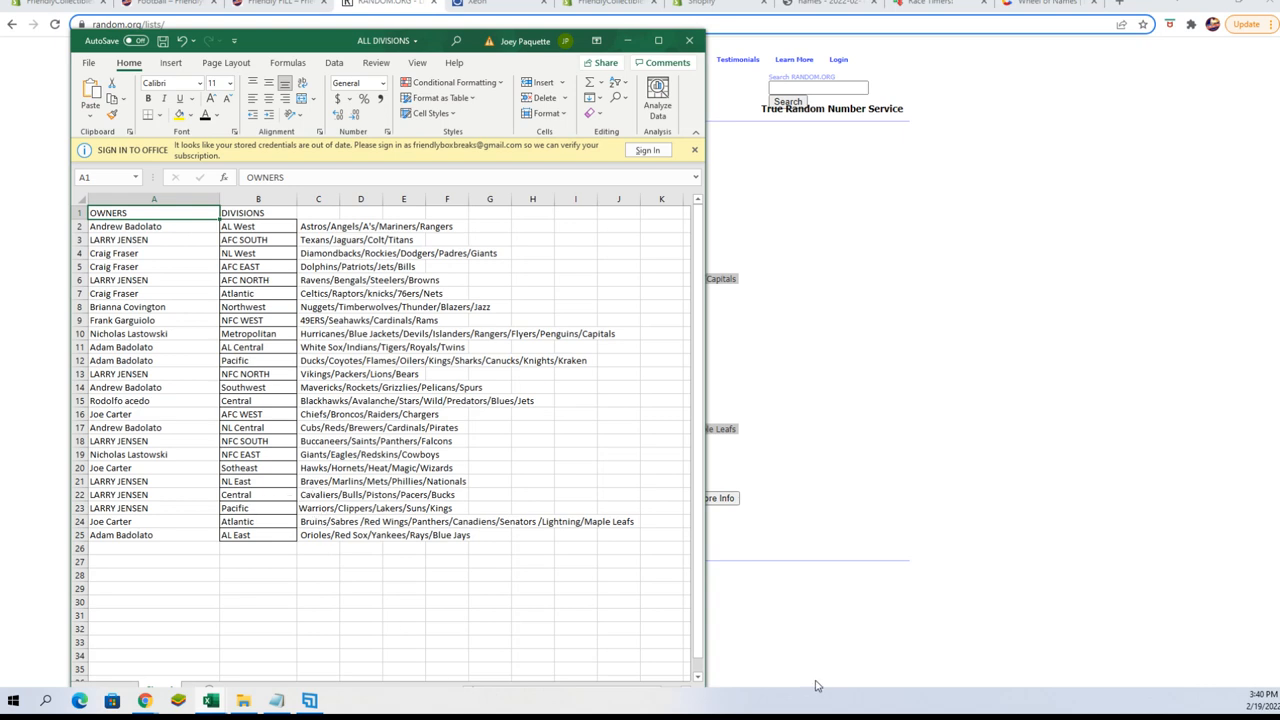